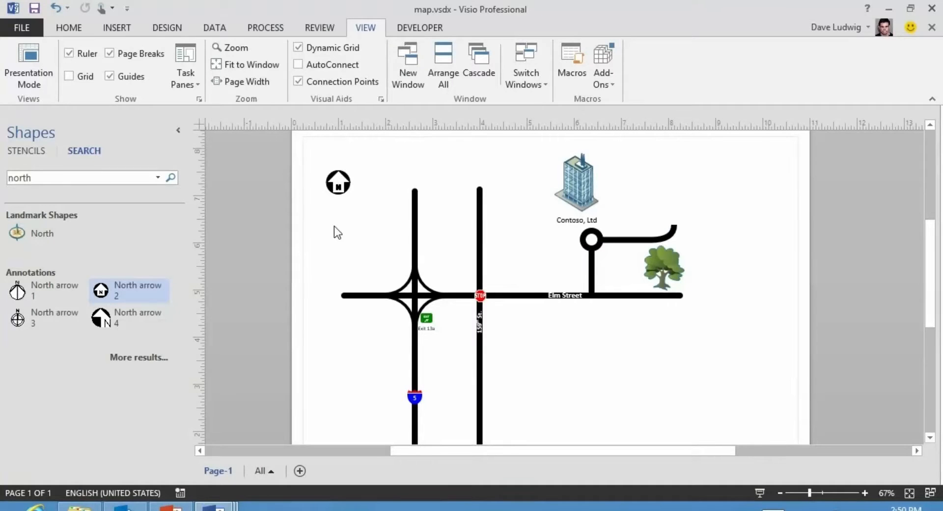
mouse_move(325, 225)
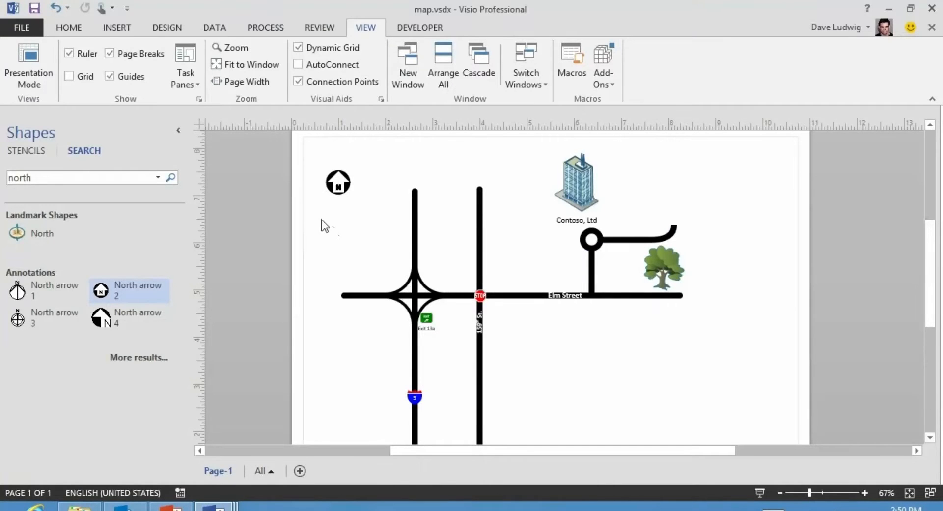